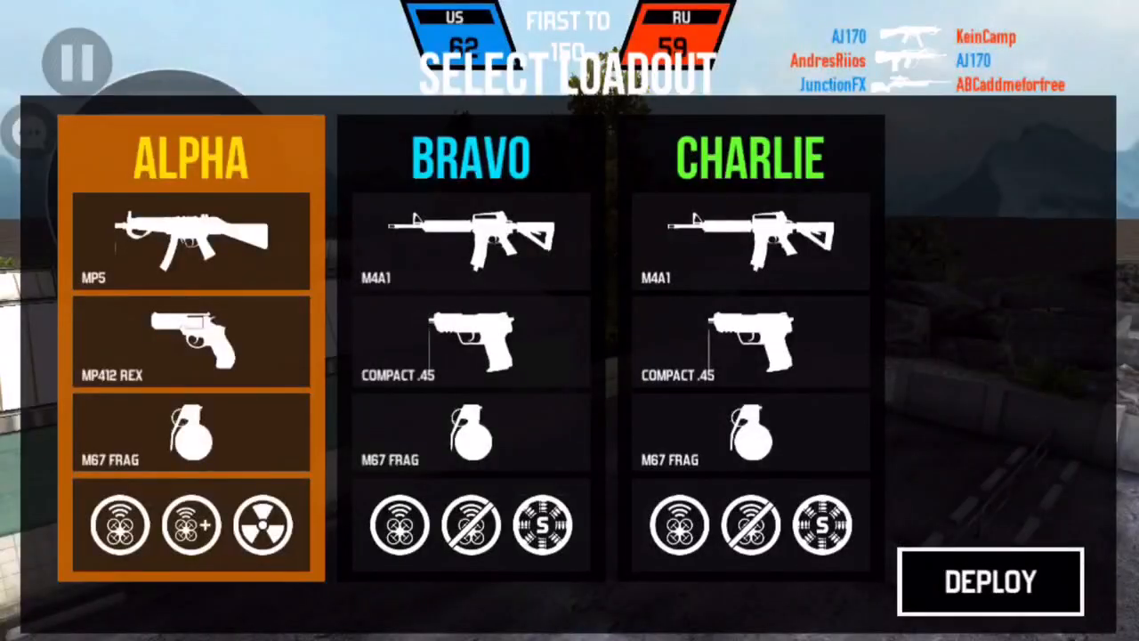
Step: Launch the aidyMatic Stream app from Your Apps & Games on the Fire TV home
left_click(990, 583)
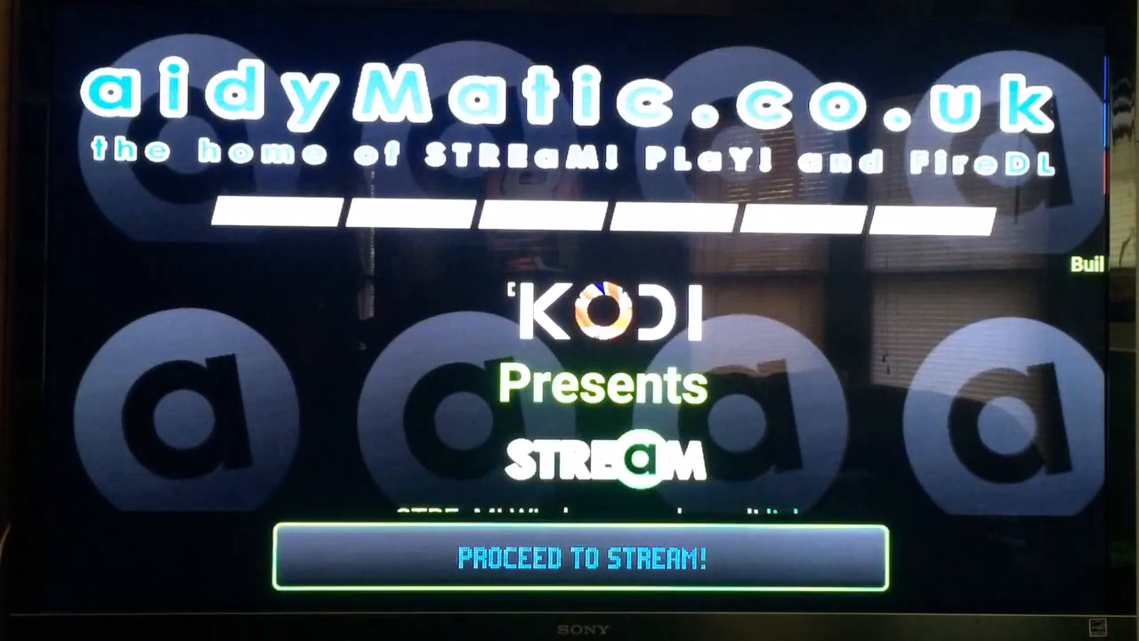
Step: Proceed past the welcome screen, dismiss the ad, and start the Play! NES download
left_click(584, 559)
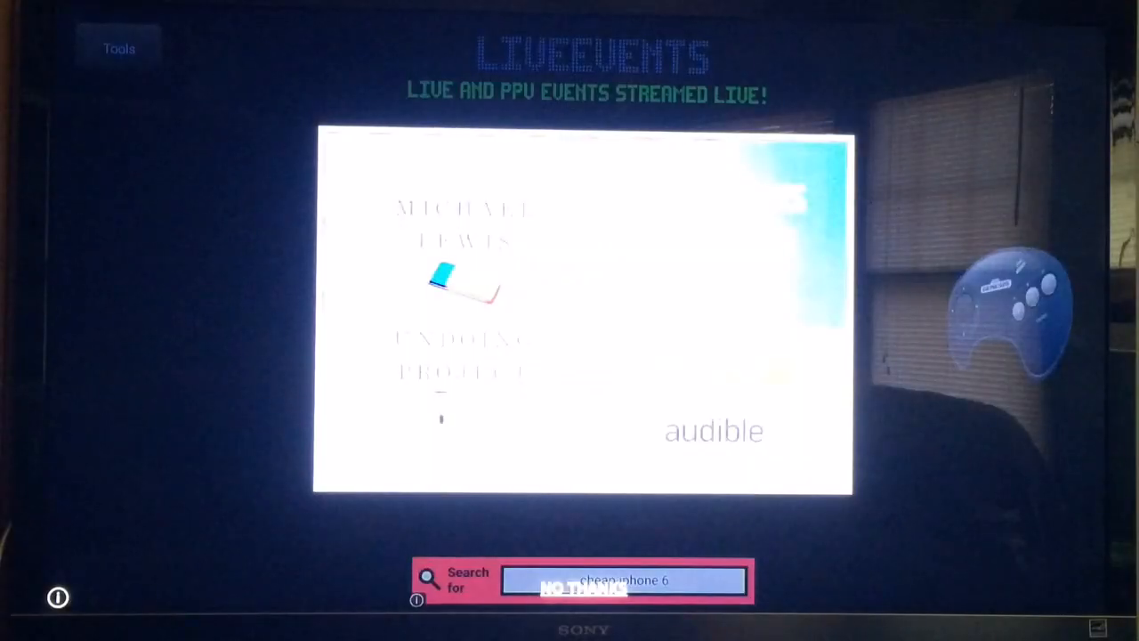
left_click(583, 590)
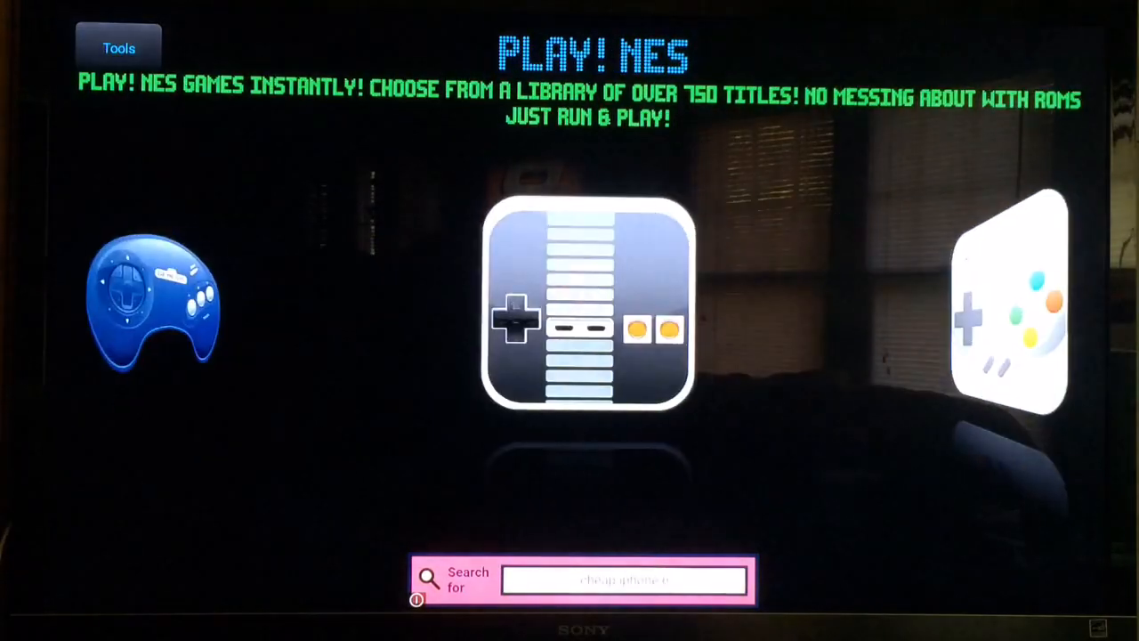
left_click(586, 306)
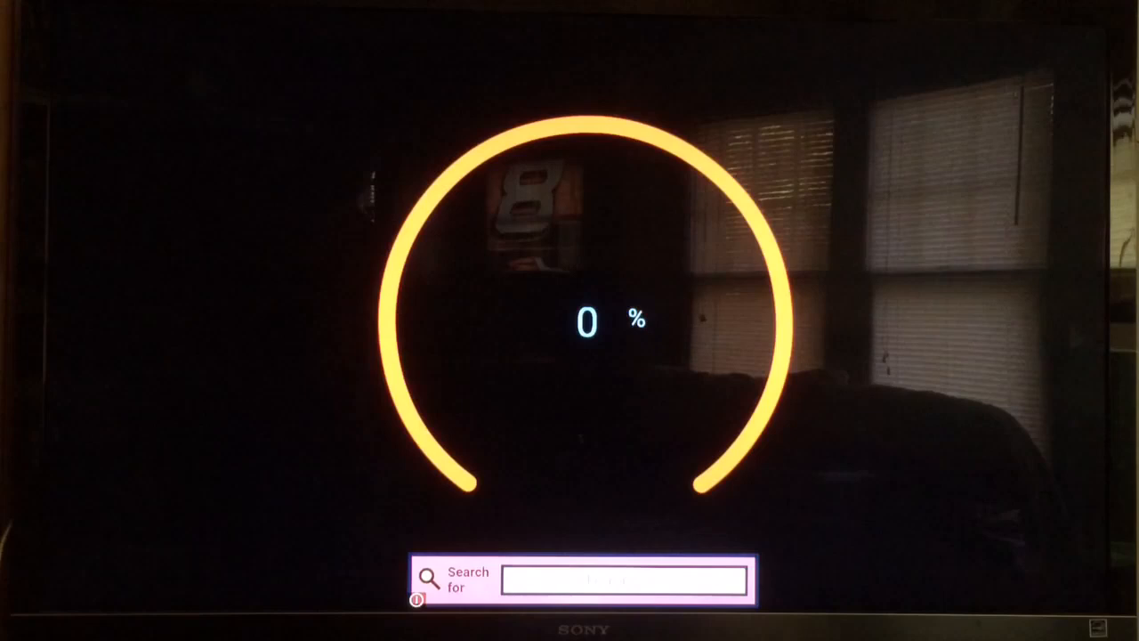